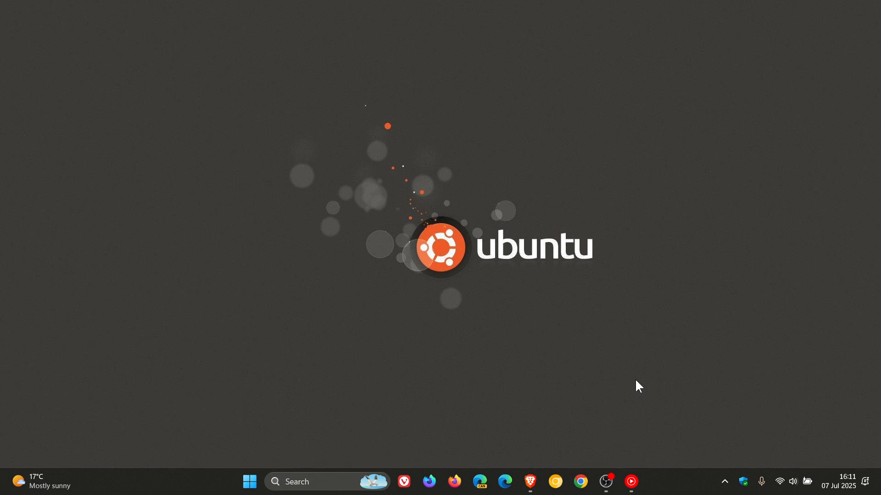
mouse_move(405, 237)
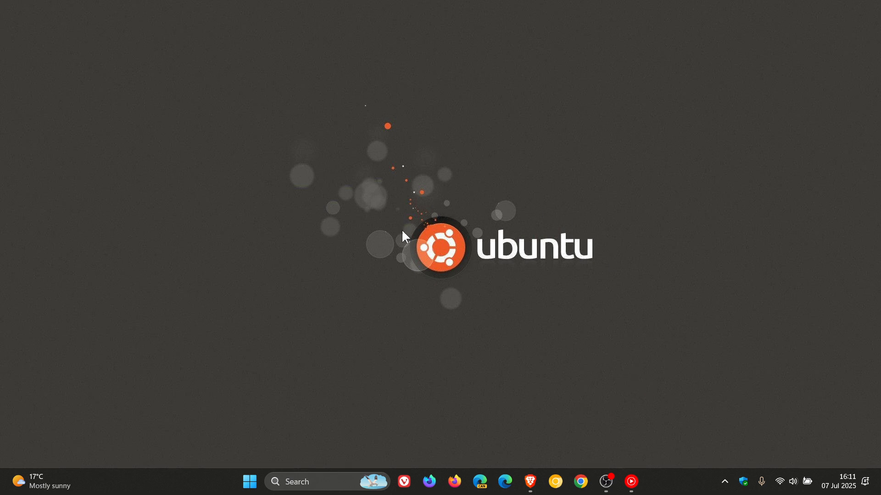
mouse_move(578, 353)
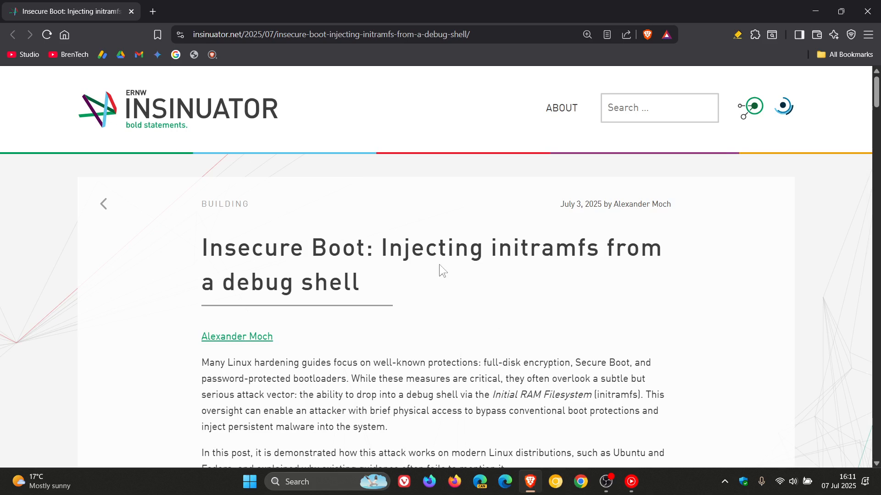
mouse_move(561, 108)
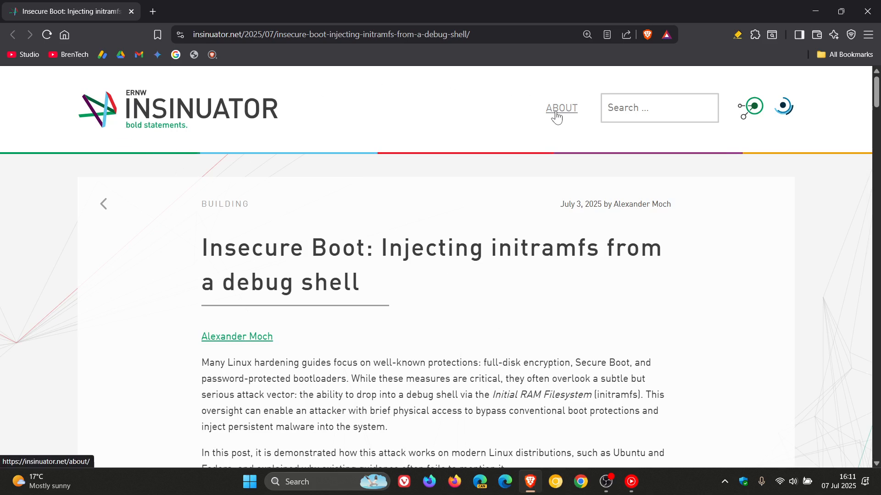
mouse_move(555, 197)
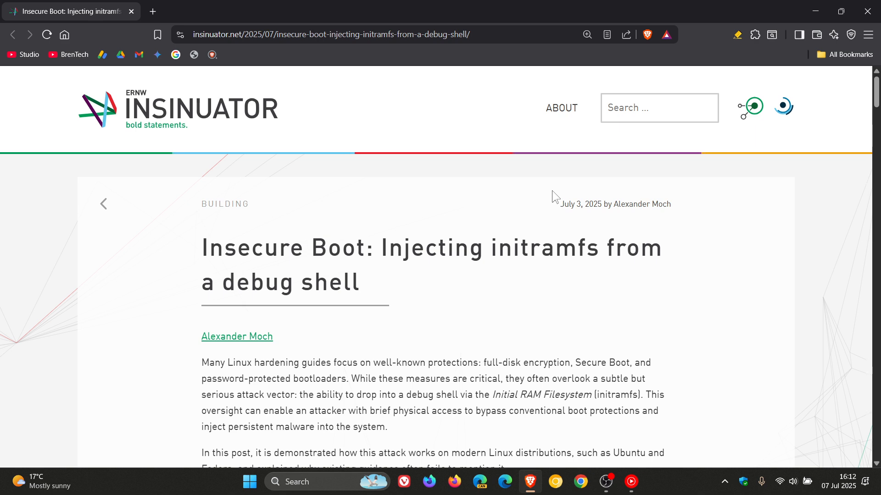
Scroll down the article to the 'Performing the attack on Ubuntu 25.04' section and its chroot.sh script.
scroll("down", 3)
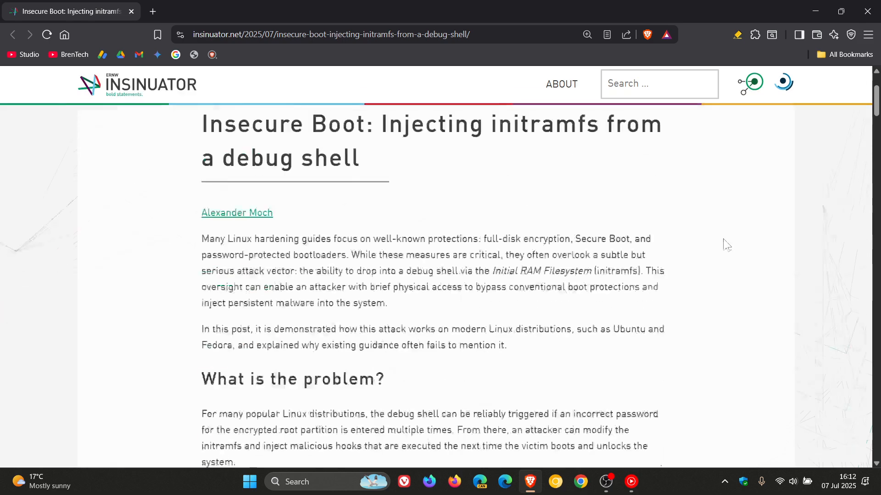
scroll("down", 3)
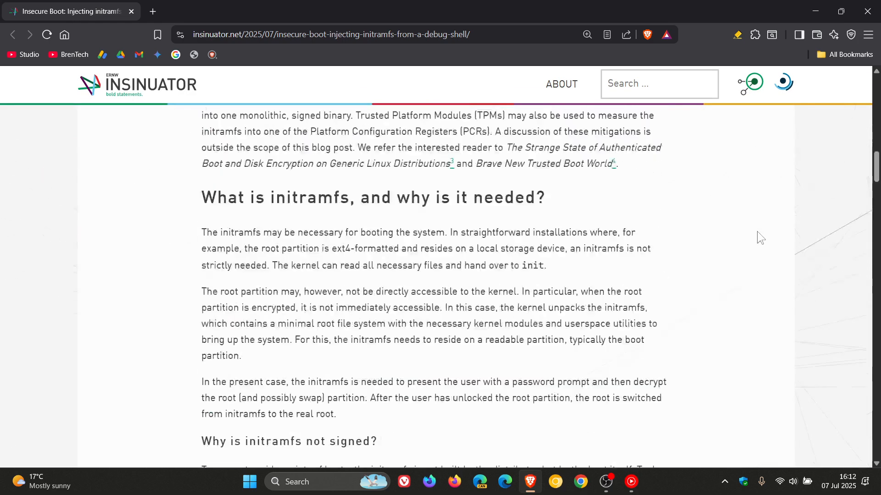
scroll("down", 3)
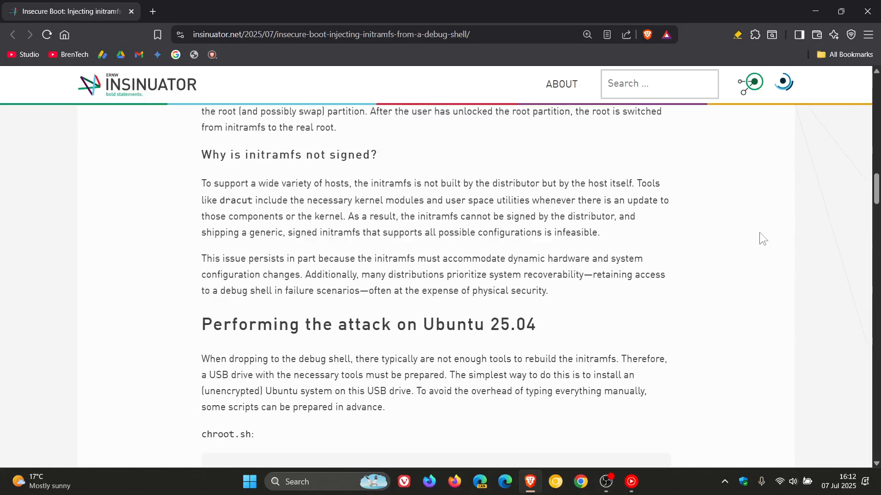
scroll("down", 3)
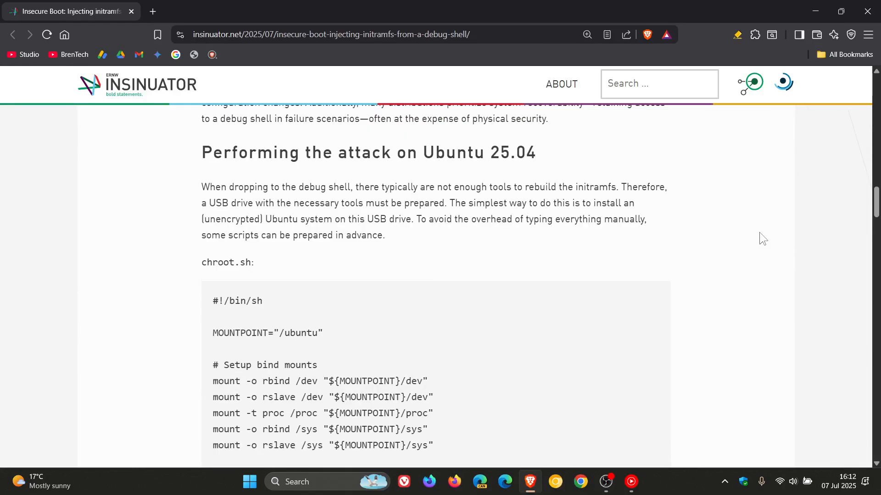
mouse_move(776, 141)
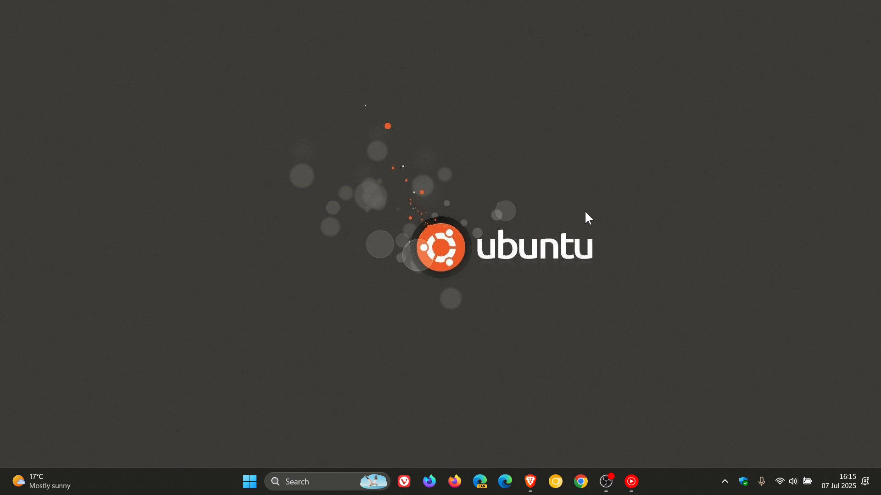
left_click(528, 482)
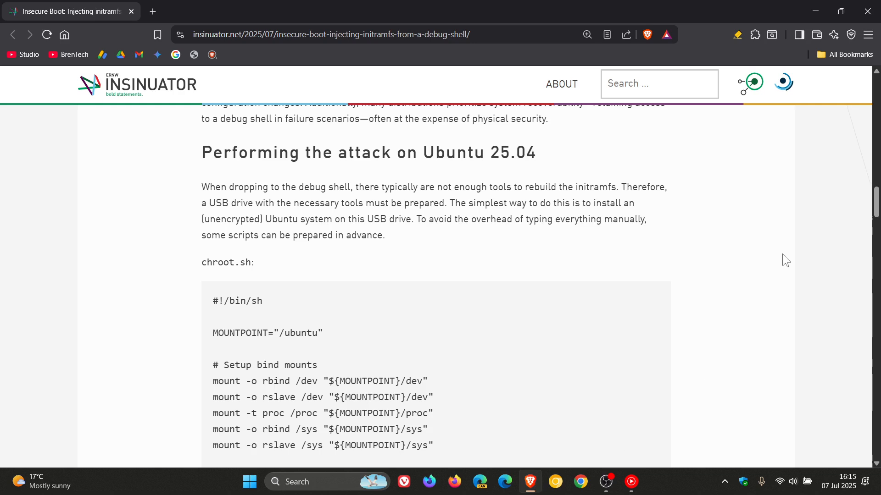
mouse_move(782, 256)
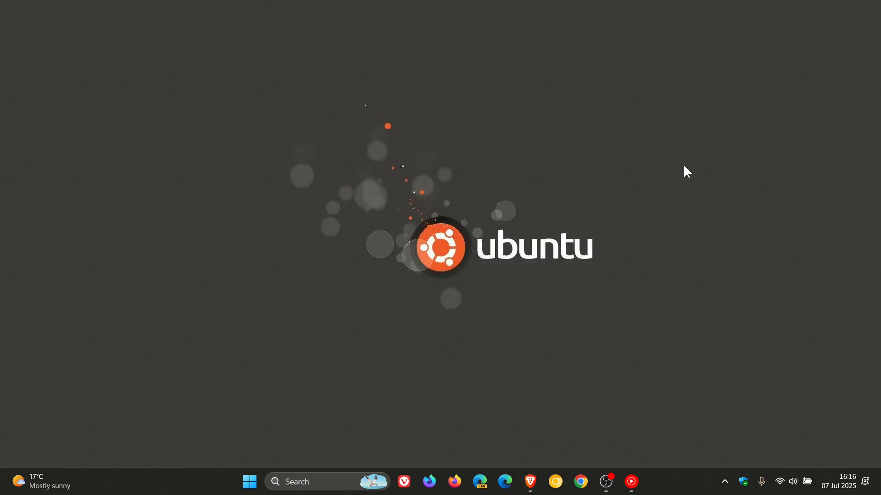
mouse_move(689, 189)
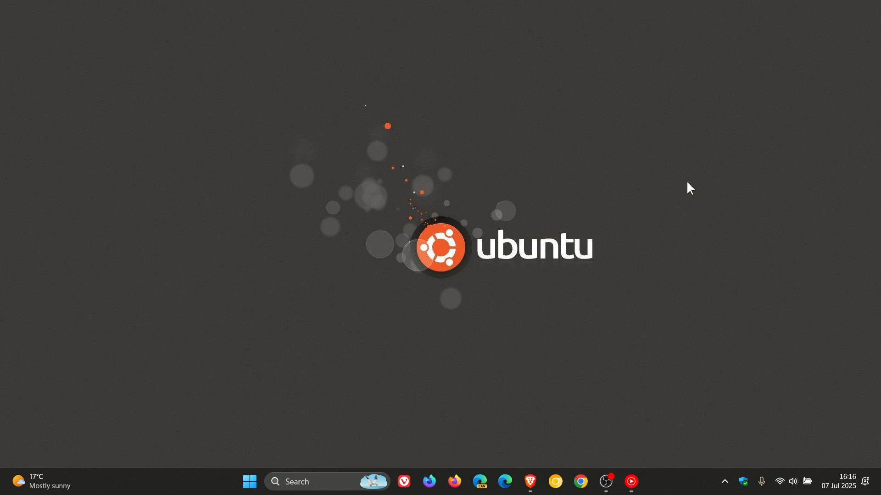
mouse_move(697, 303)
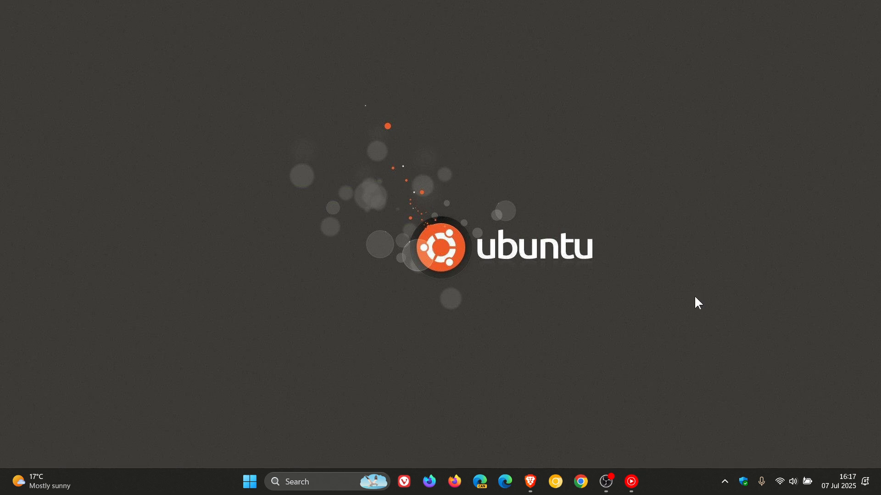
mouse_move(677, 307)
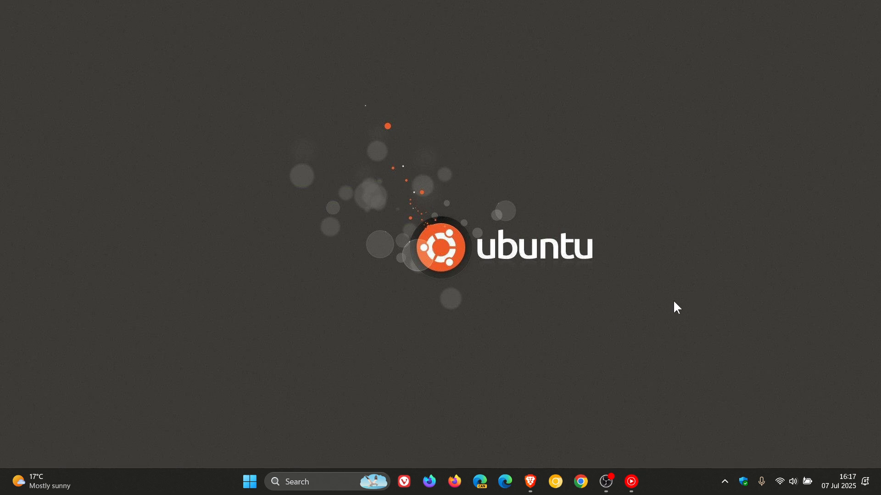
mouse_move(688, 294)
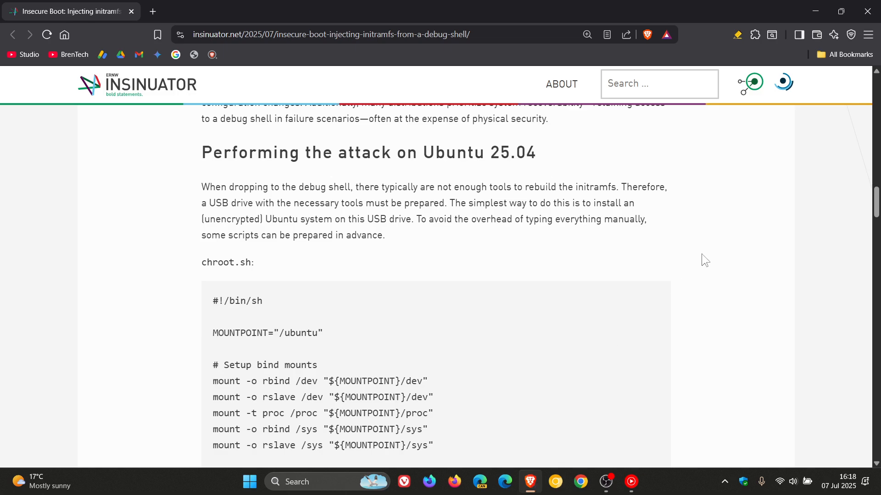
Scroll to the Conclusion heading and select its paragraphs starting from the opening one.
scroll("down", 3)
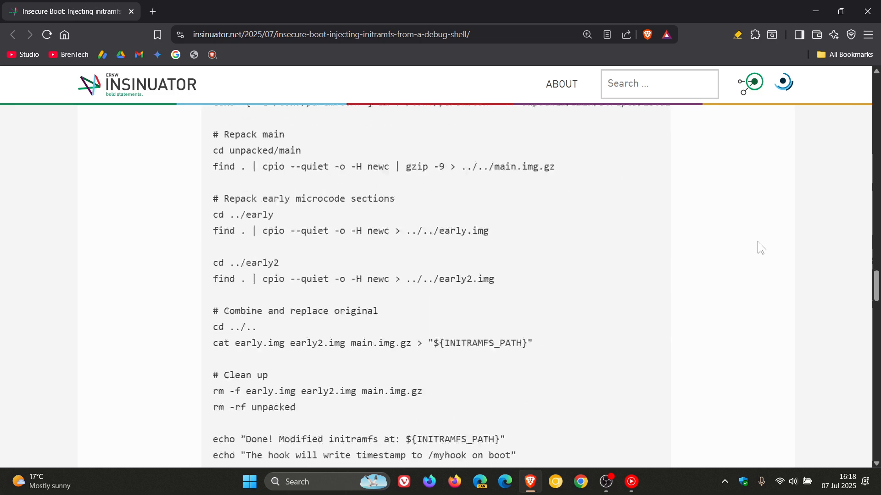
scroll("down", 3)
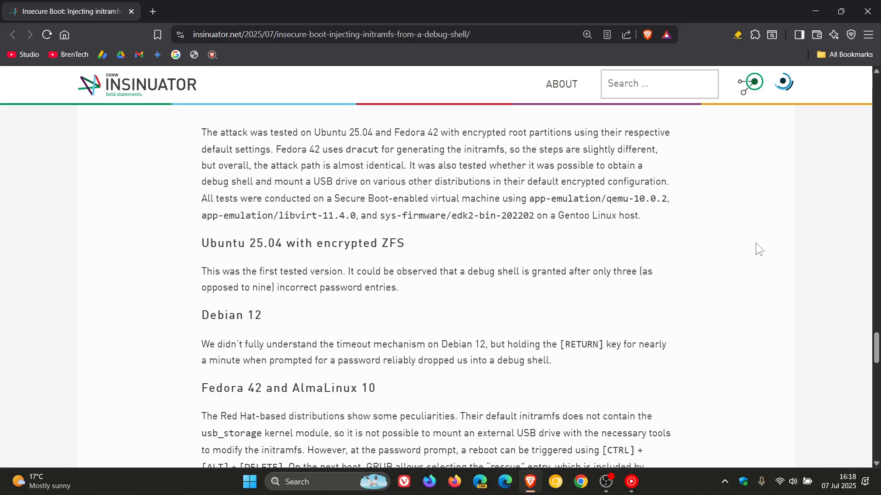
scroll("down", 3)
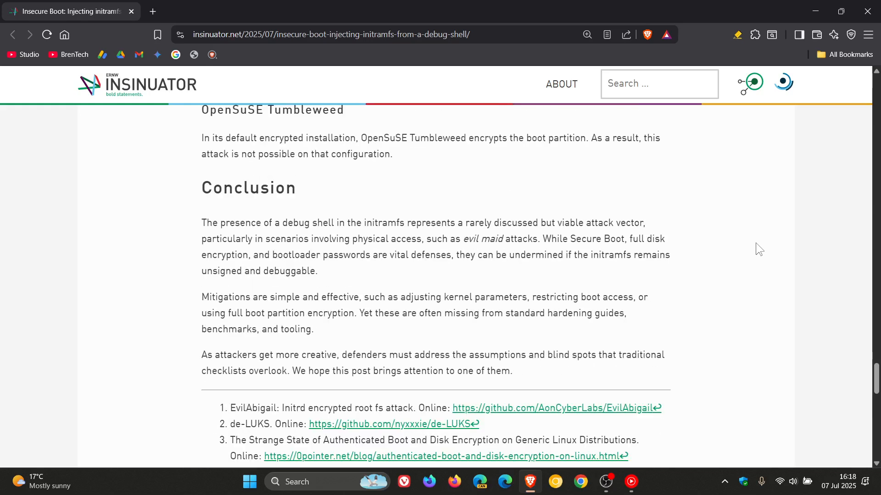
scroll("down", 3)
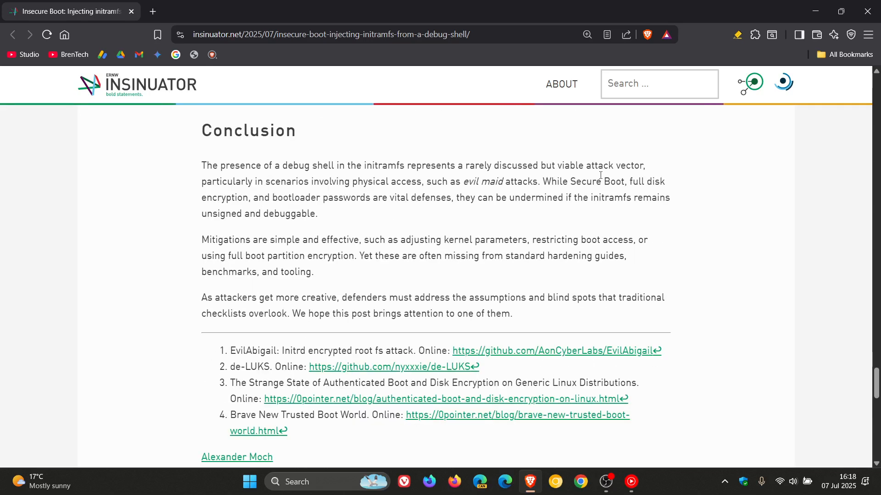
double_click(224, 165)
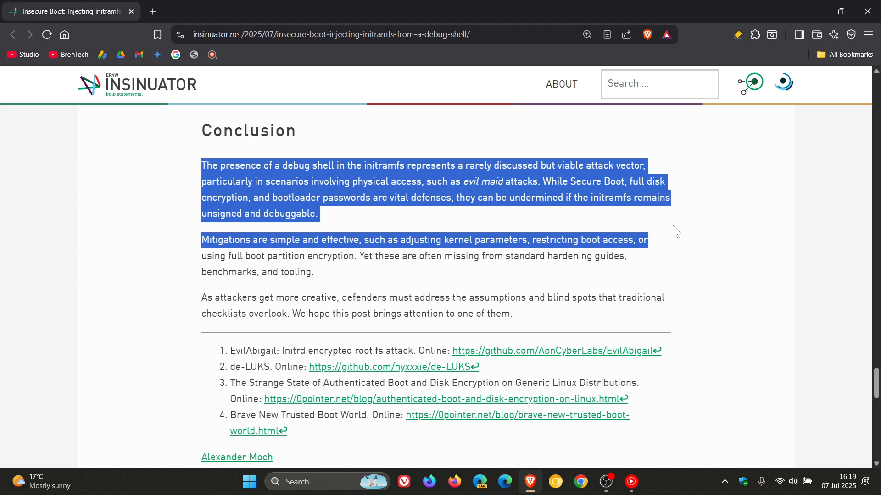
mouse_move(670, 244)
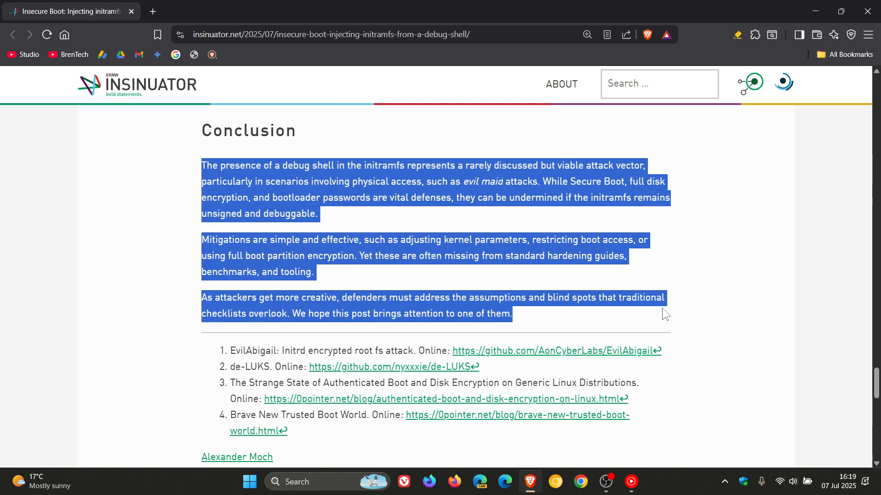
Scroll back up to the article's title and opening paragraph.
scroll("up", 3)
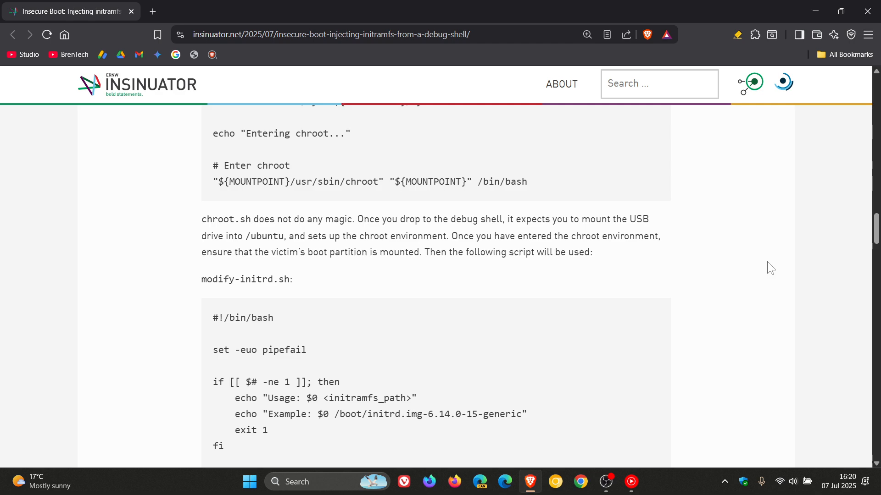
scroll("up", 3)
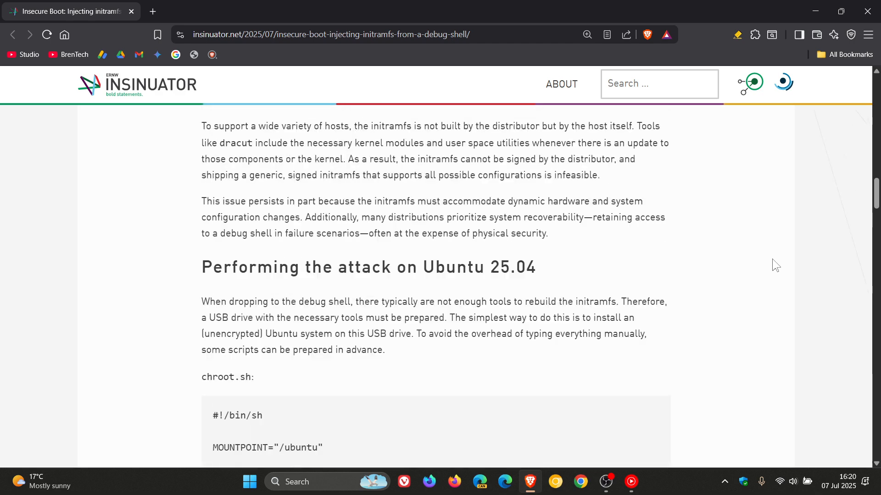
scroll("up", 3)
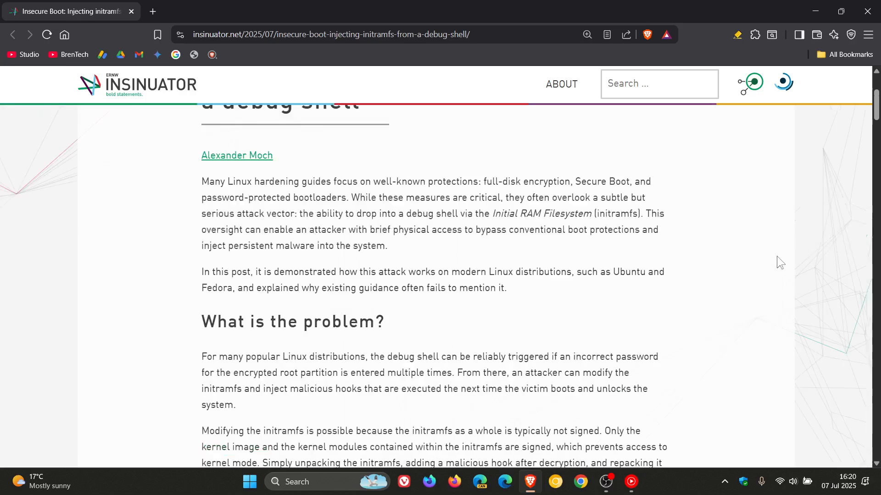
scroll("up", 3)
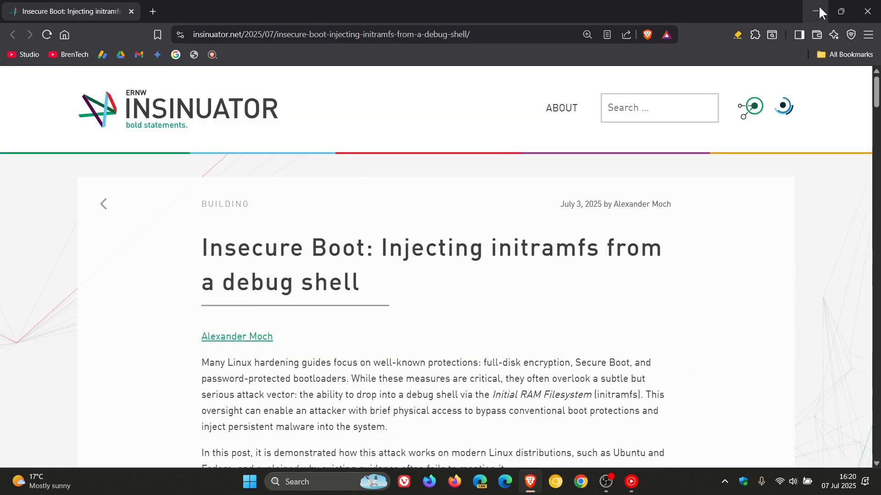